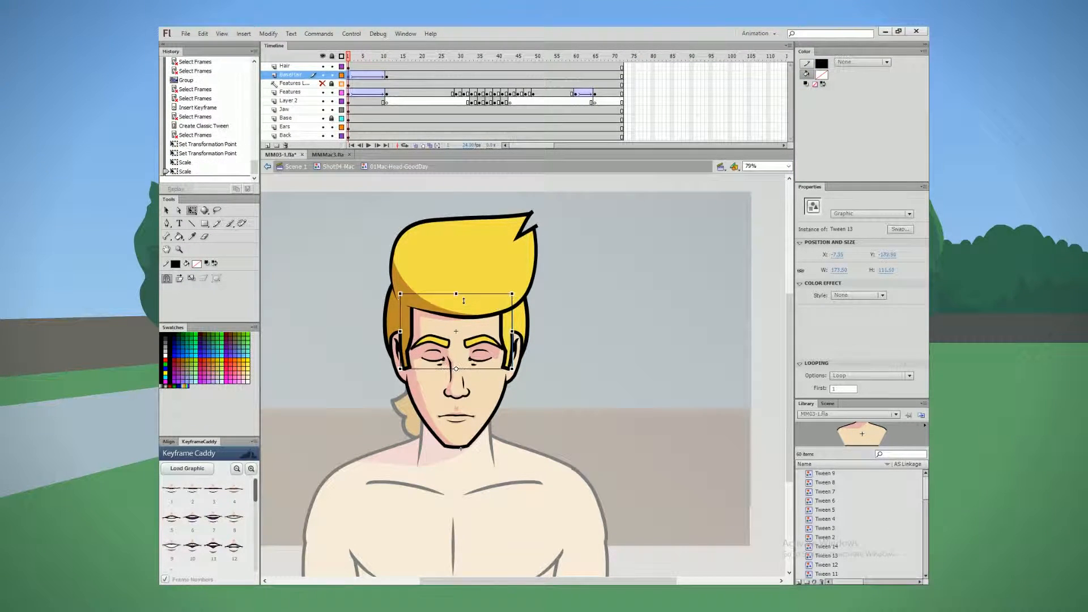
Step: Begin scaling tweens on the Hair, Ears and Back layers so the head parts move together
left_click(285, 65)
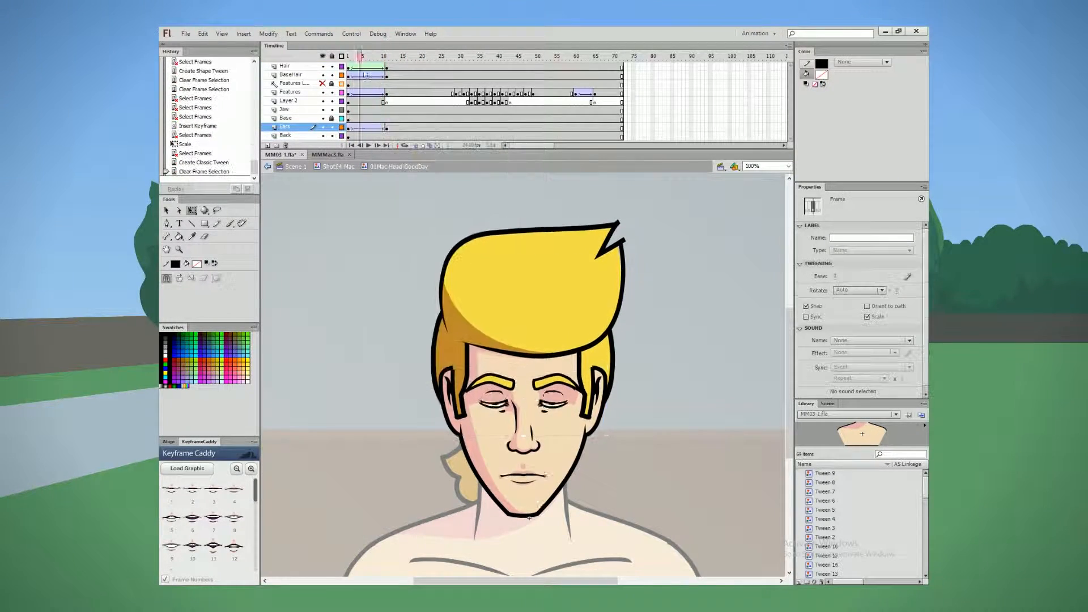
Step: Insert a keyframe on the Hair layer near frame 35 and shift the hair to lag the head
right_click(385, 129)
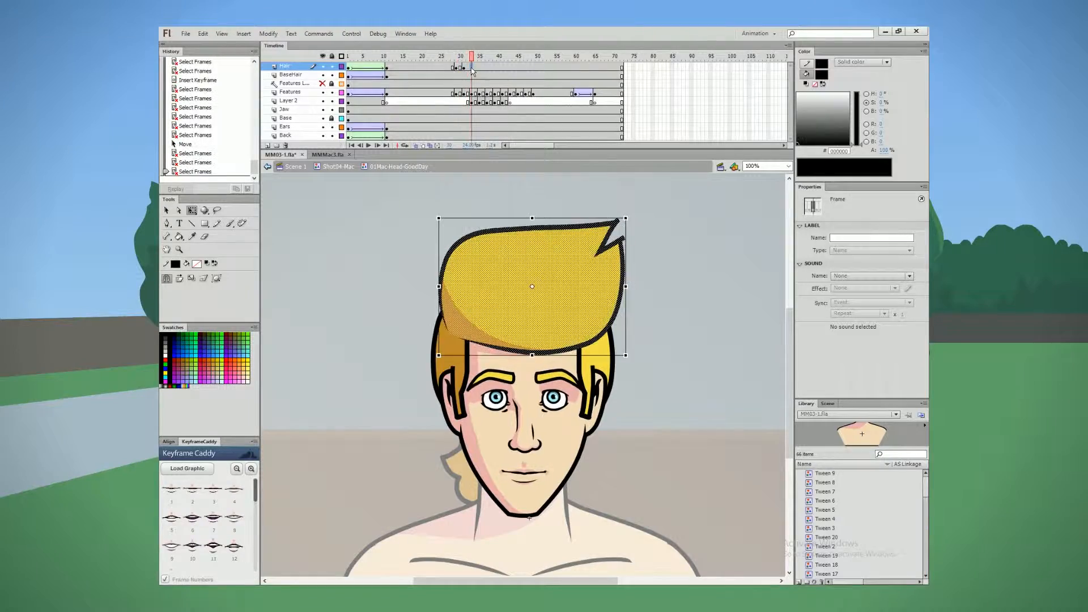
Step: Step through Hair layer frames around 40-45, keyframing and nudging the hair for secondary motion
left_click(559, 53)
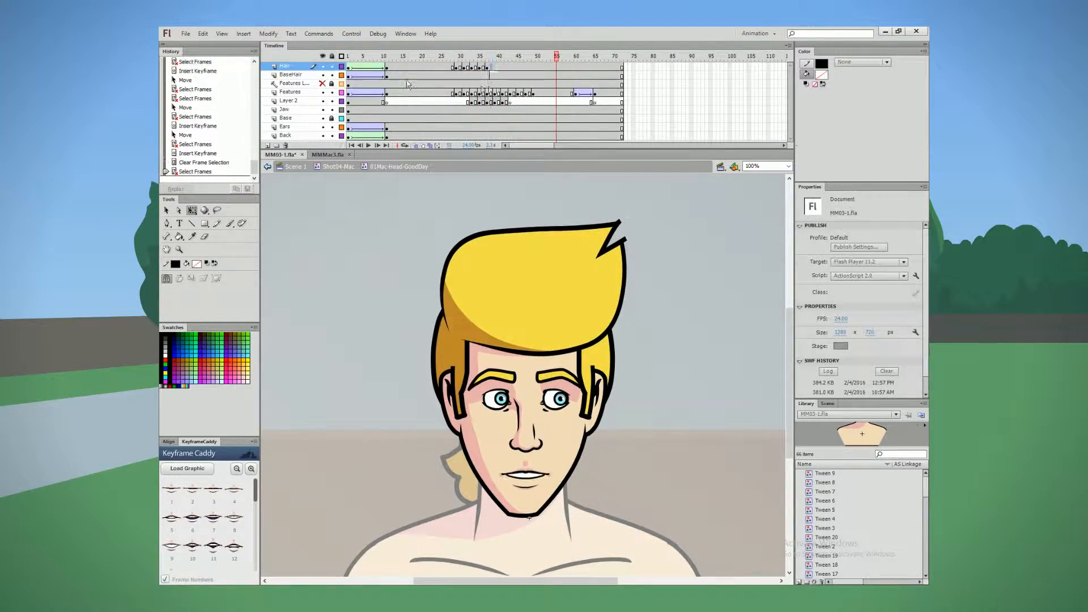
left_click(494, 70)
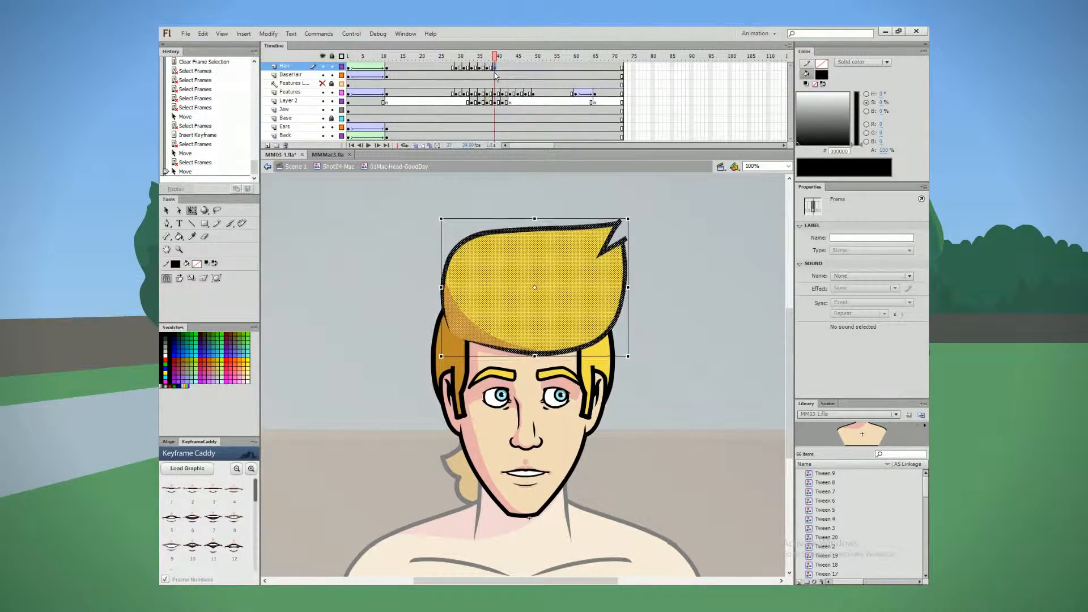
left_click(496, 54)
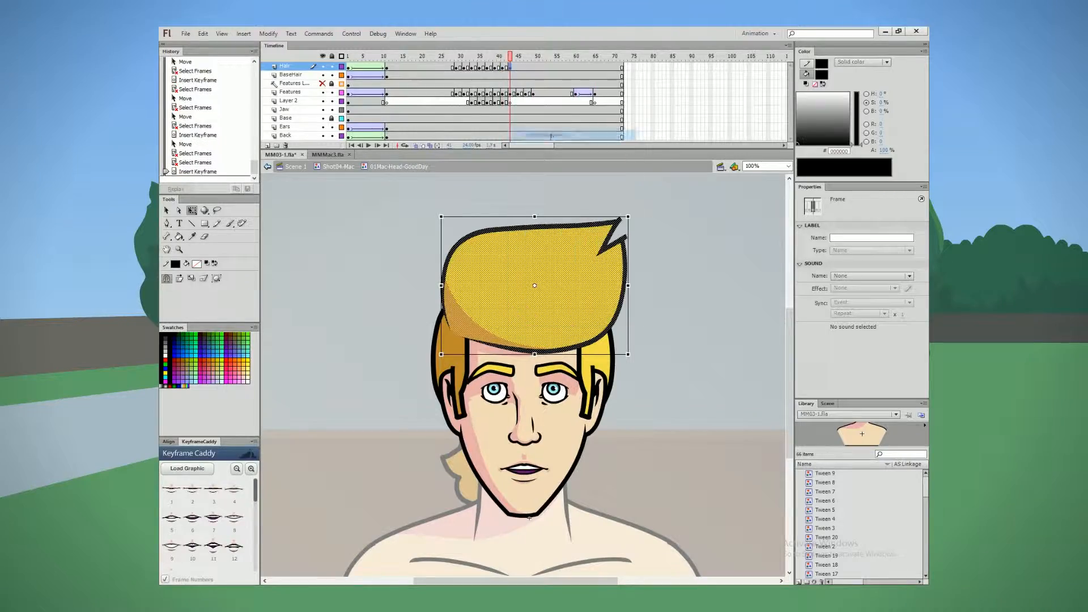